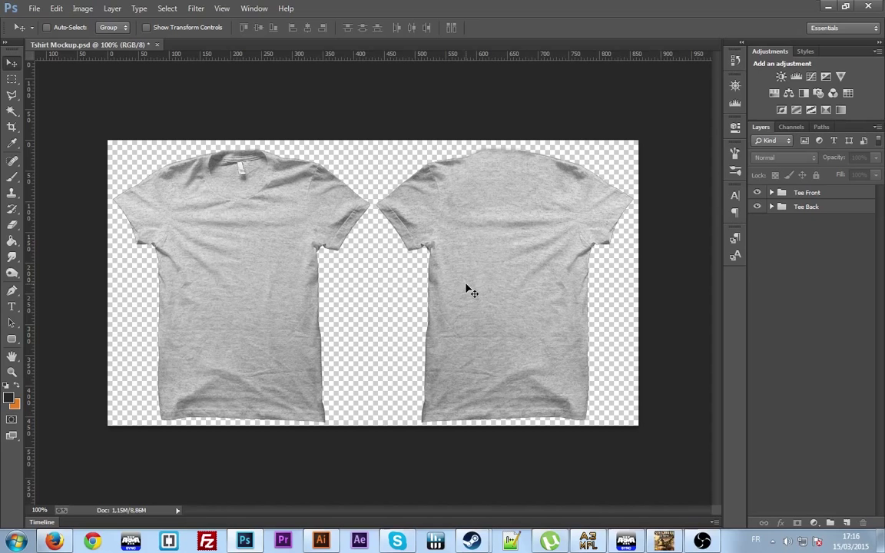
Expand the Tee Front and Tee Back layer groups to show their sublayers
left_click(771, 192)
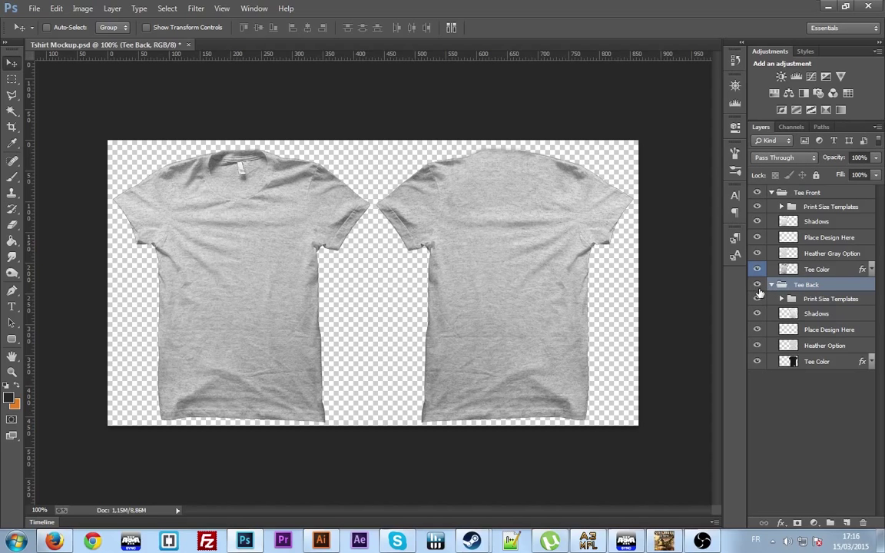
mouse_move(836, 253)
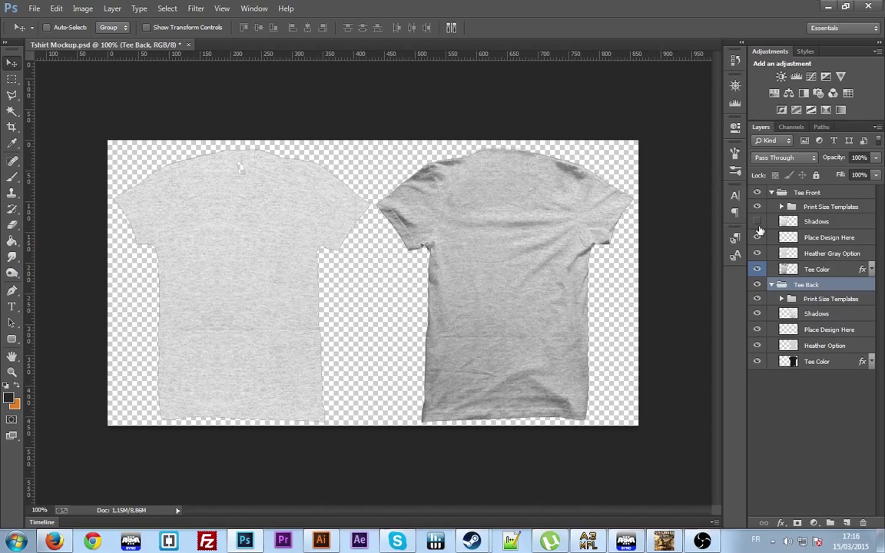
mouse_move(756, 236)
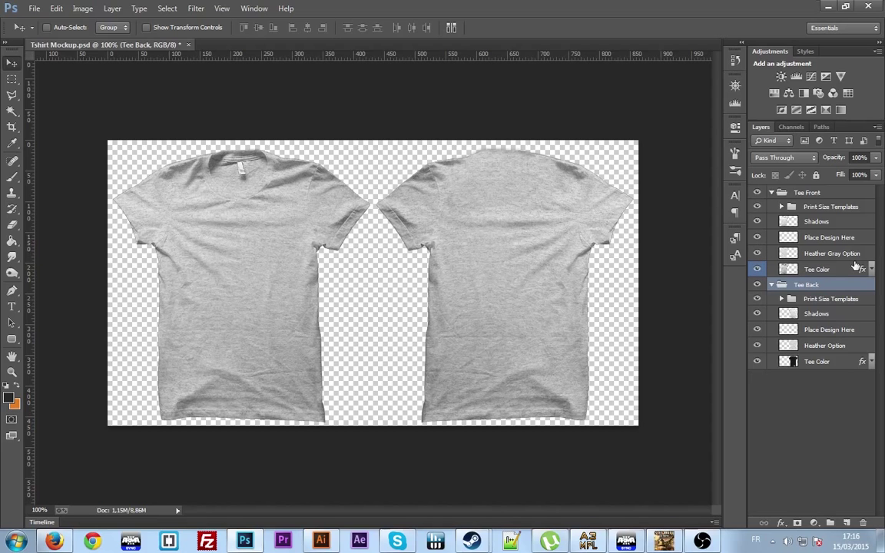
mouse_move(851, 264)
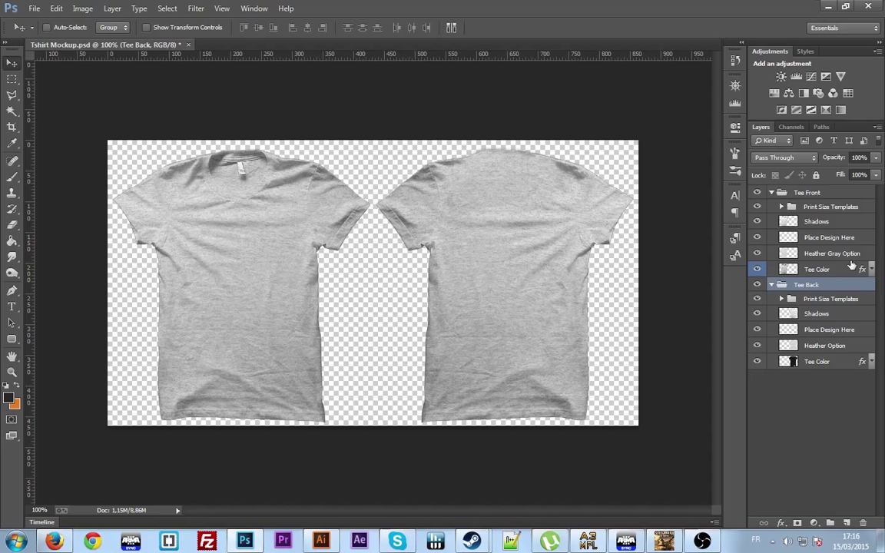
mouse_move(775, 258)
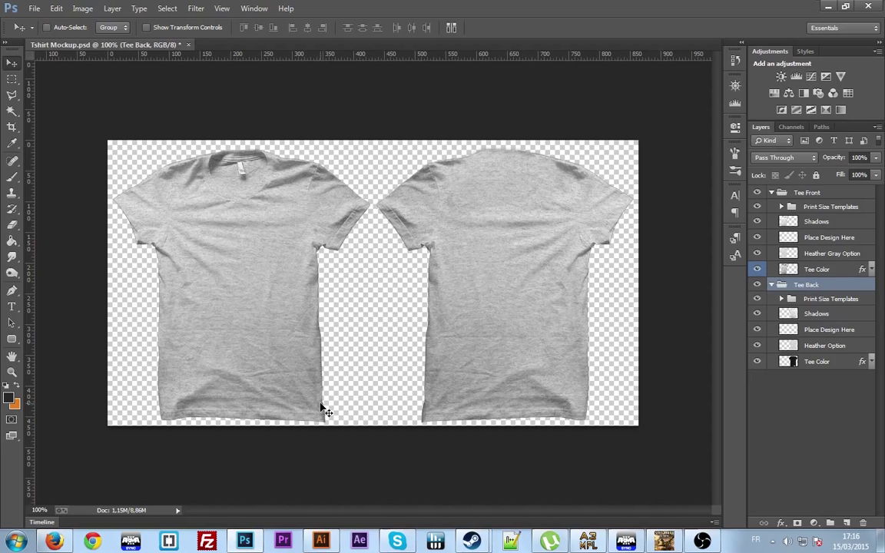
Select the full tiger-head logo with its wordmark in Illustrator and copy it
left_click(321, 540)
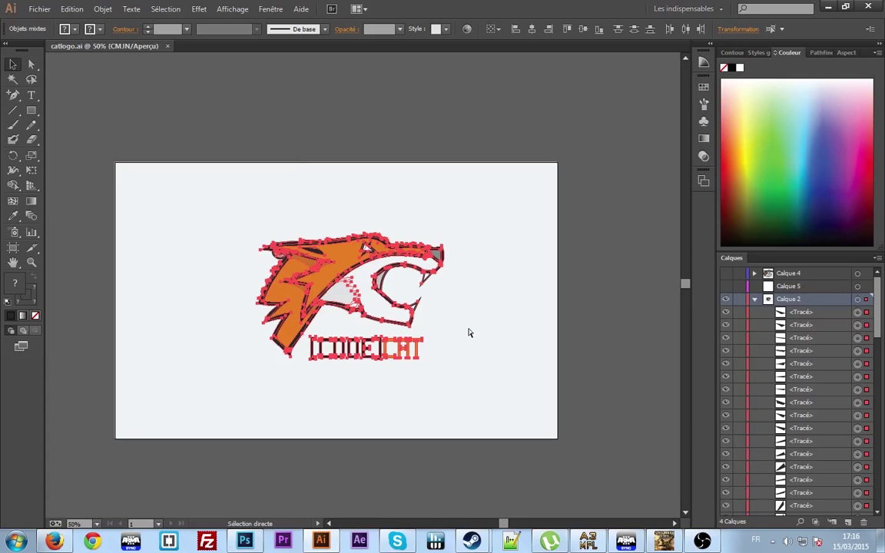
left_click(391, 304)
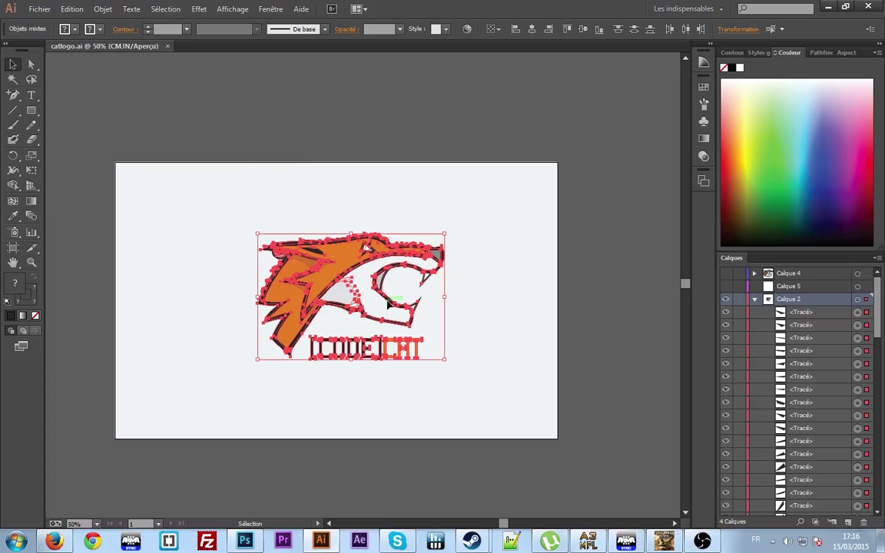
left_click(244, 541)
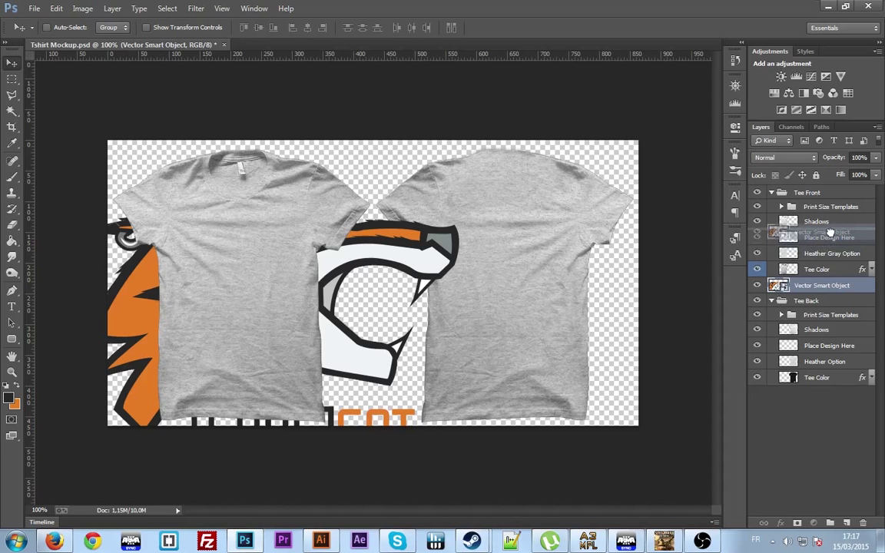
Move the pasted logo into the Tee Front group and scale it down onto the left chest
left_click(831, 253)
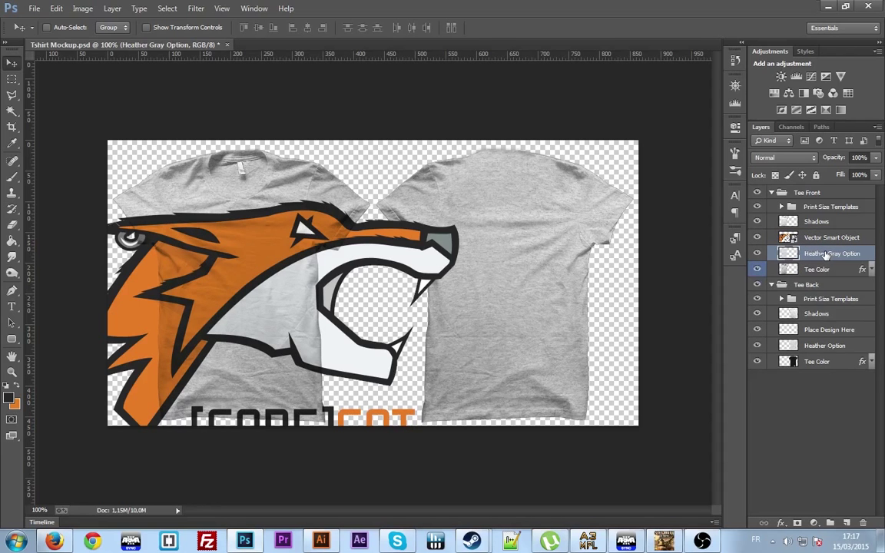
left_click(831, 237)
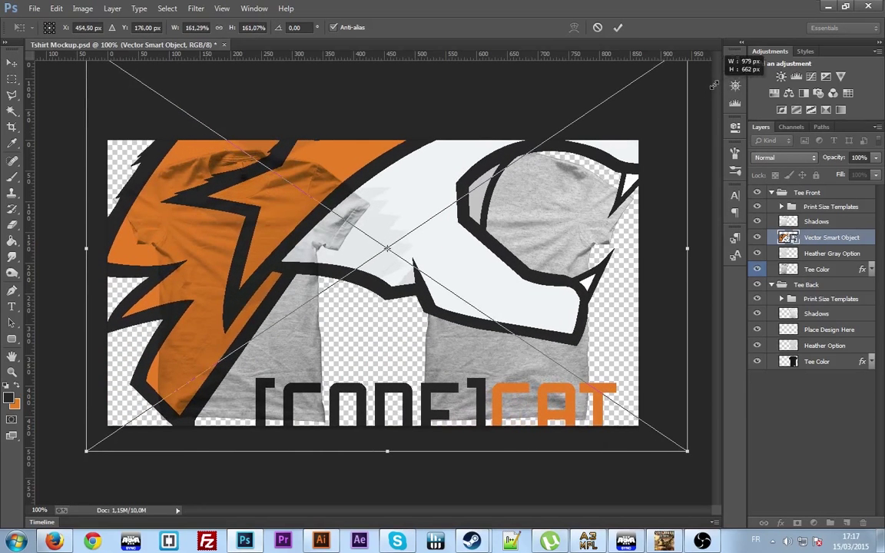
left_click(617, 28)
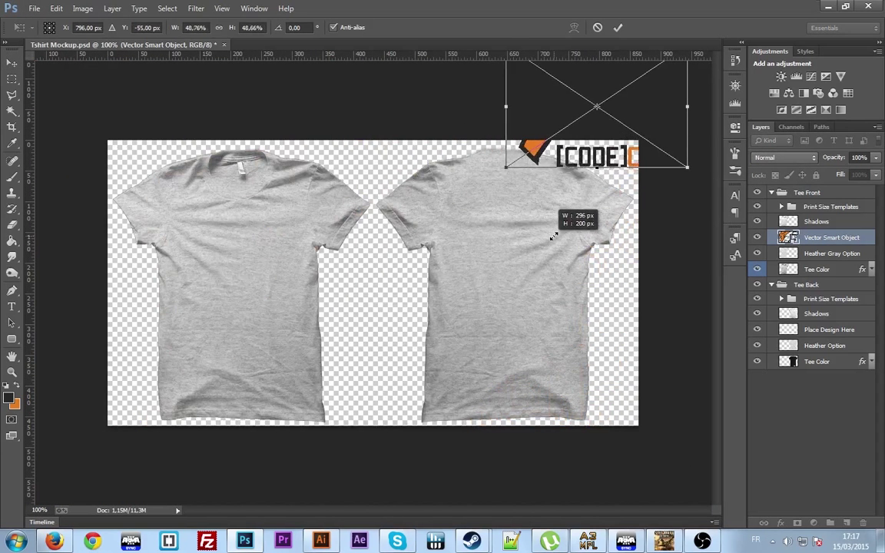
left_click_drag(597, 115, 234, 254)
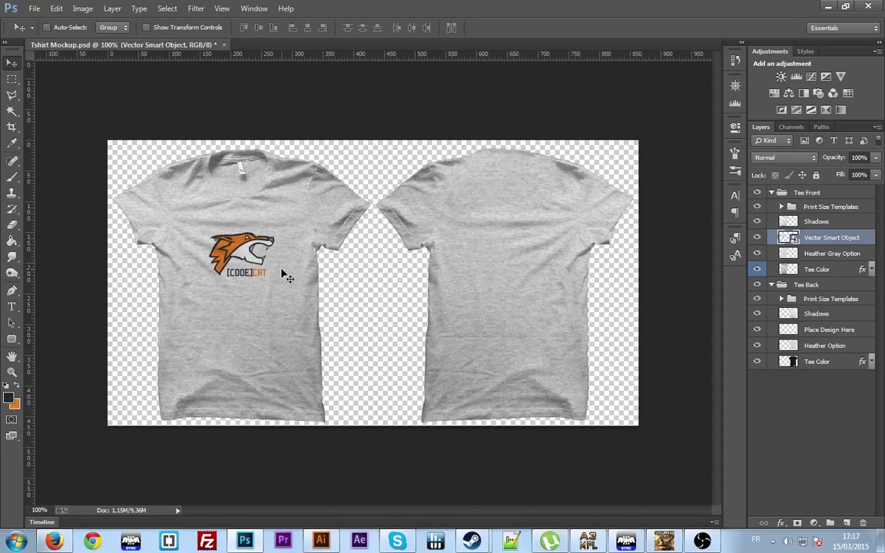
mouse_move(356, 429)
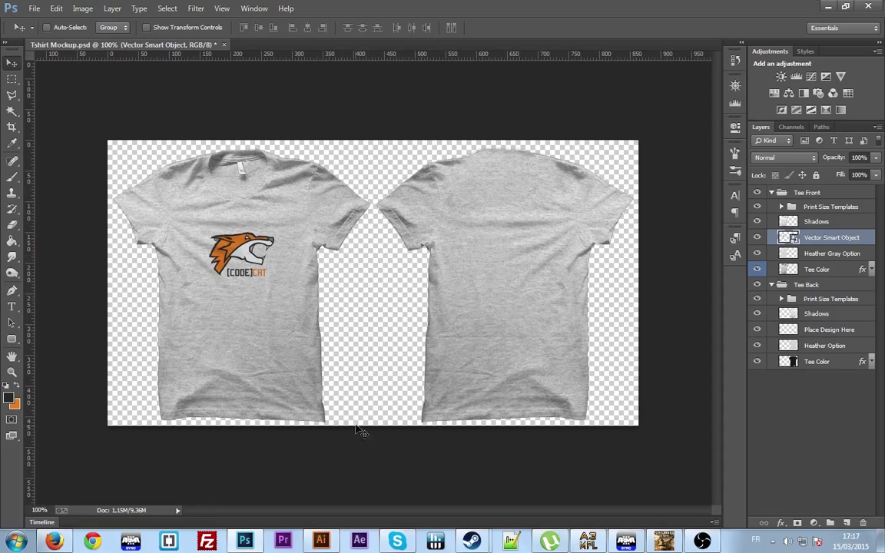
Select only the [CODE]CAT text group in Illustrator and copy it
left_click(319, 541)
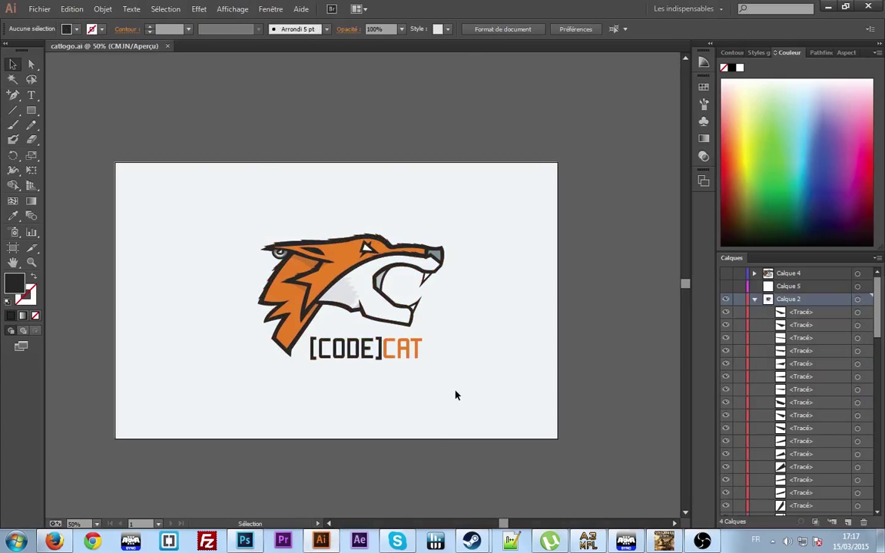
left_click(366, 349)
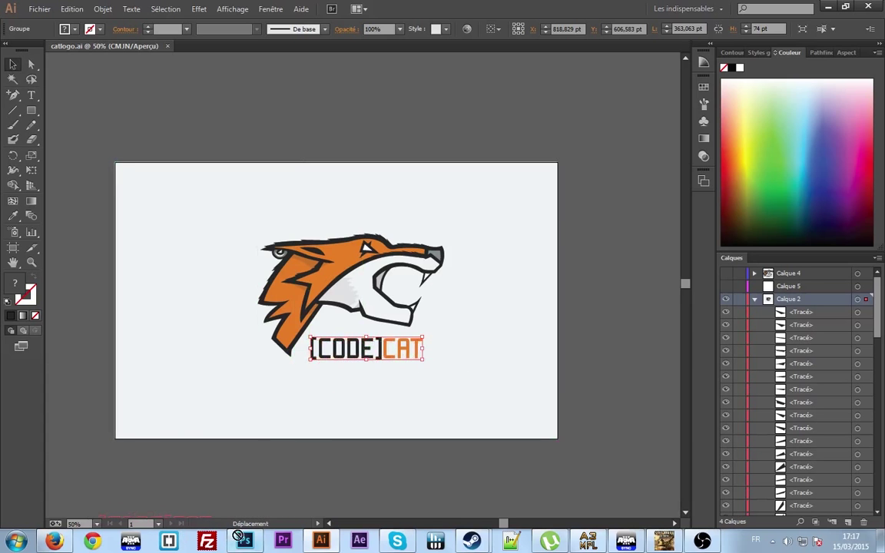
left_click(244, 541)
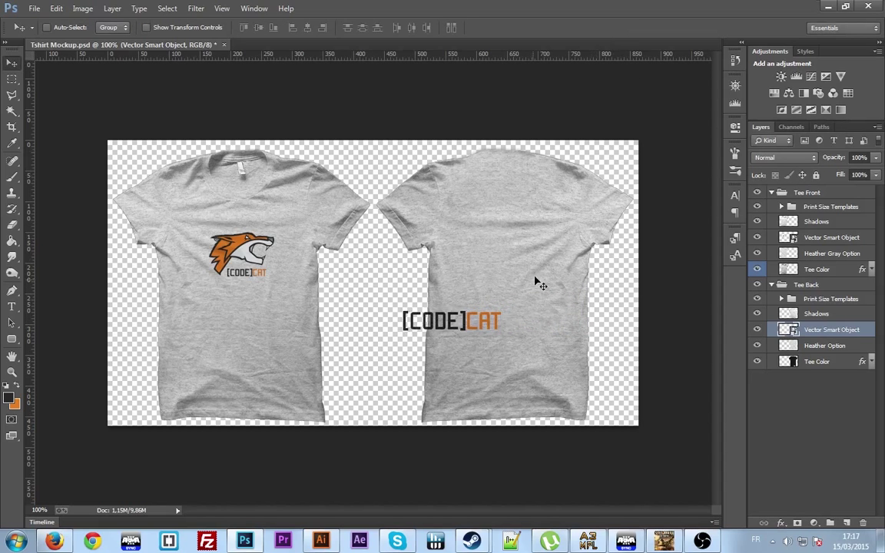
Drag the pasted [CODE]CAT wordmark up to sit across the upper back of the tee
left_click_drag(451, 321, 504, 223)
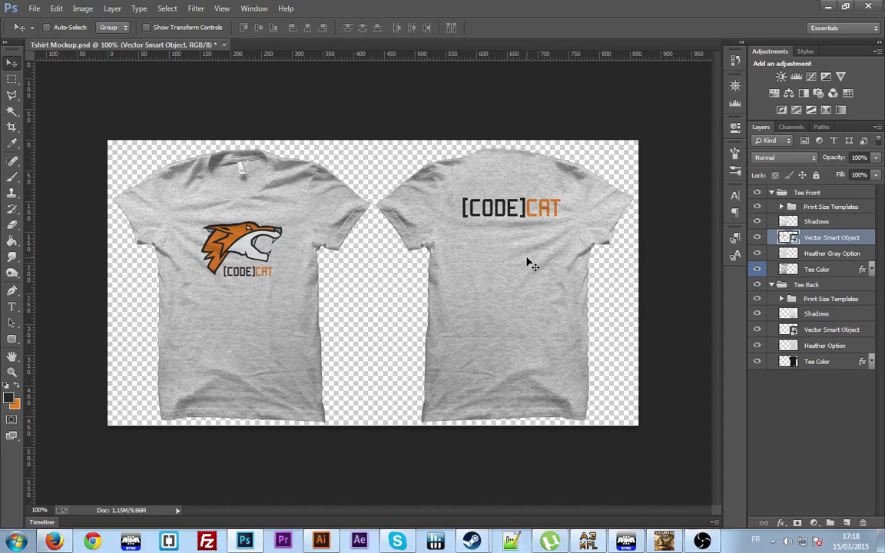
mouse_move(490, 230)
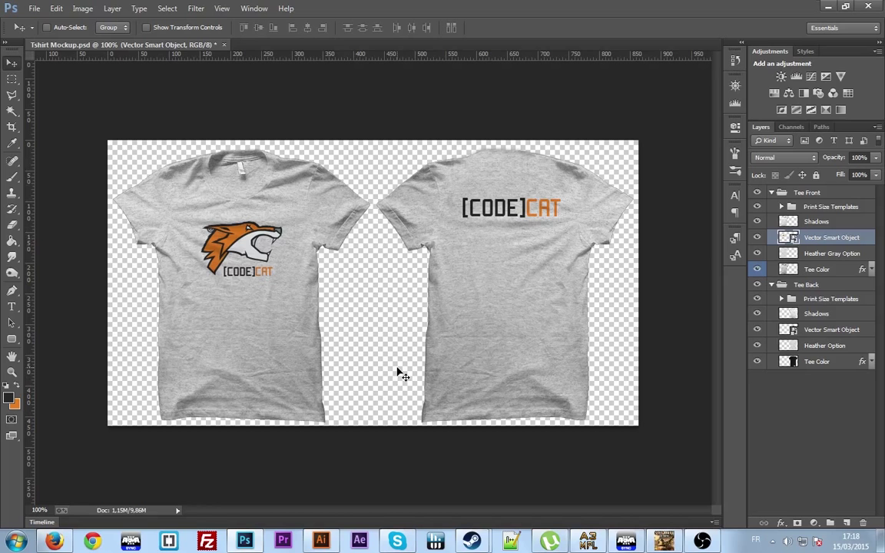
mouse_move(544, 239)
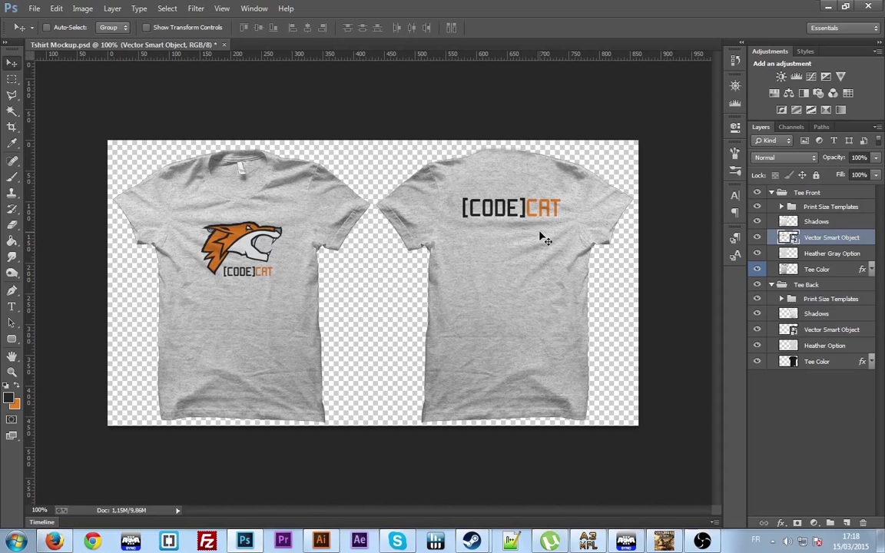